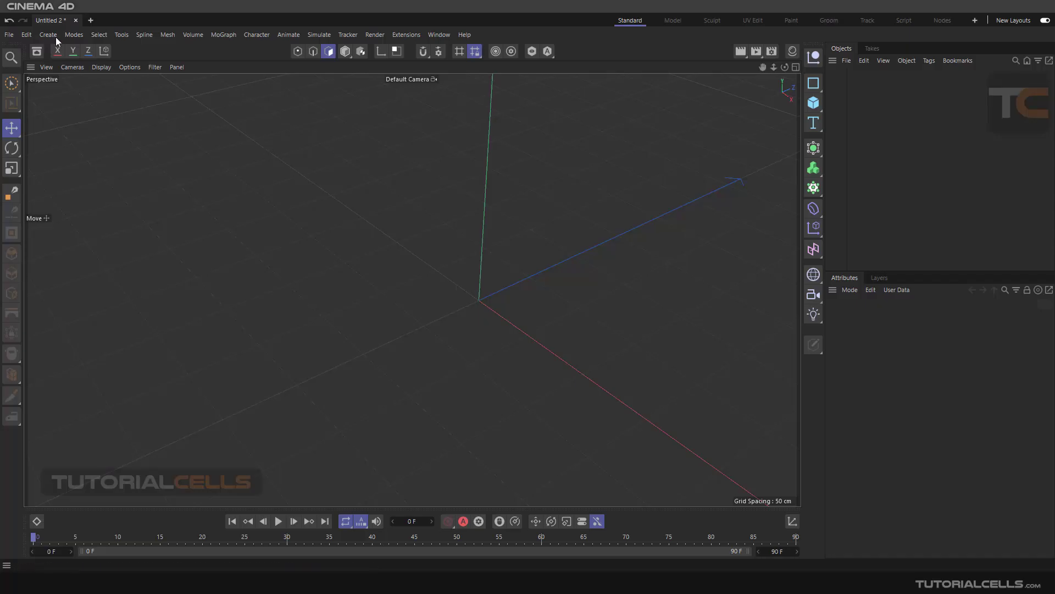
Step: Bring up the Select menu's list of selection commands over the empty scene
{"action": "left_click", "coordinate": [98, 34]}
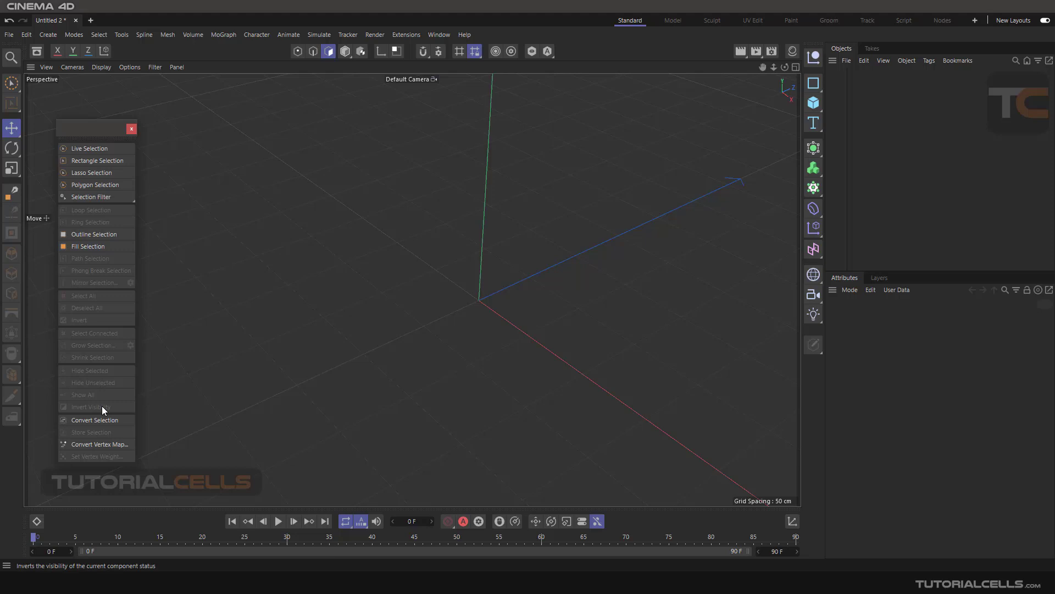
{"action": "mouse_move", "coordinate": [181, 372]}
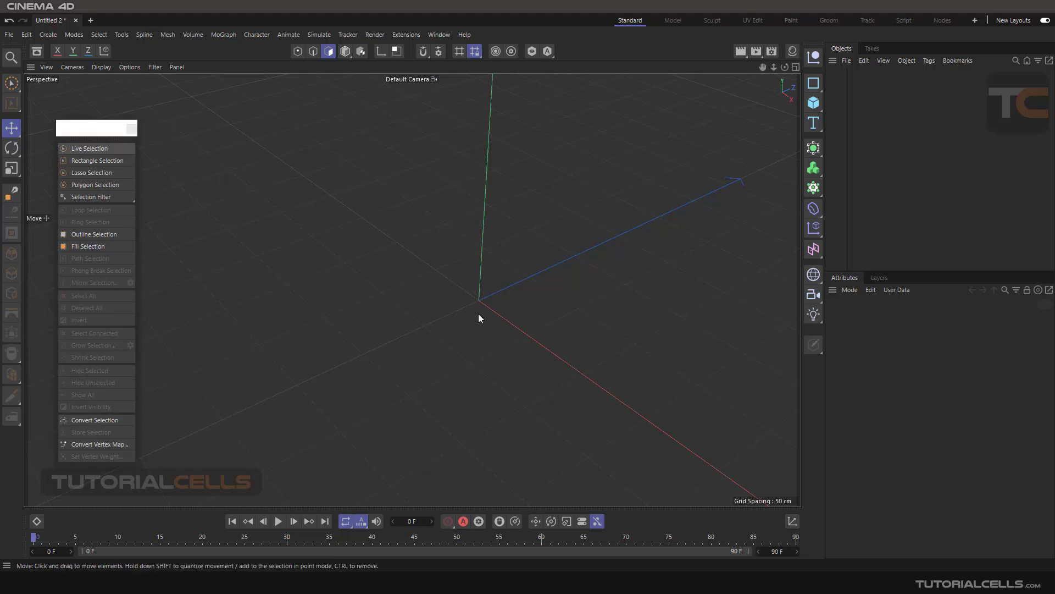
Step: Add a Platonic solid from the primitive objects palette
{"action": "left_click", "coordinate": [814, 102]}
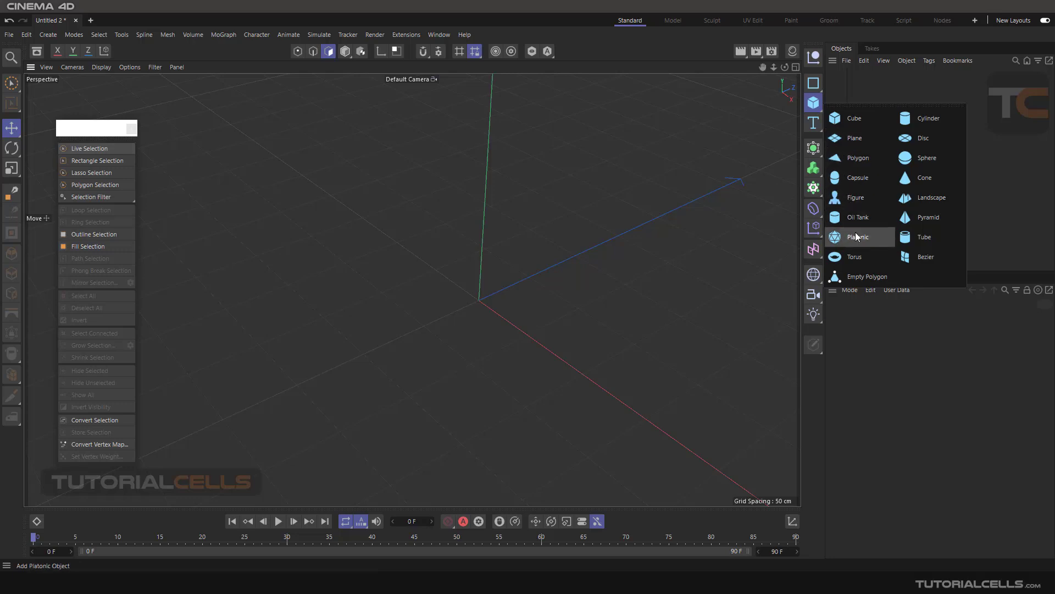
{"action": "left_click", "coordinate": [859, 236]}
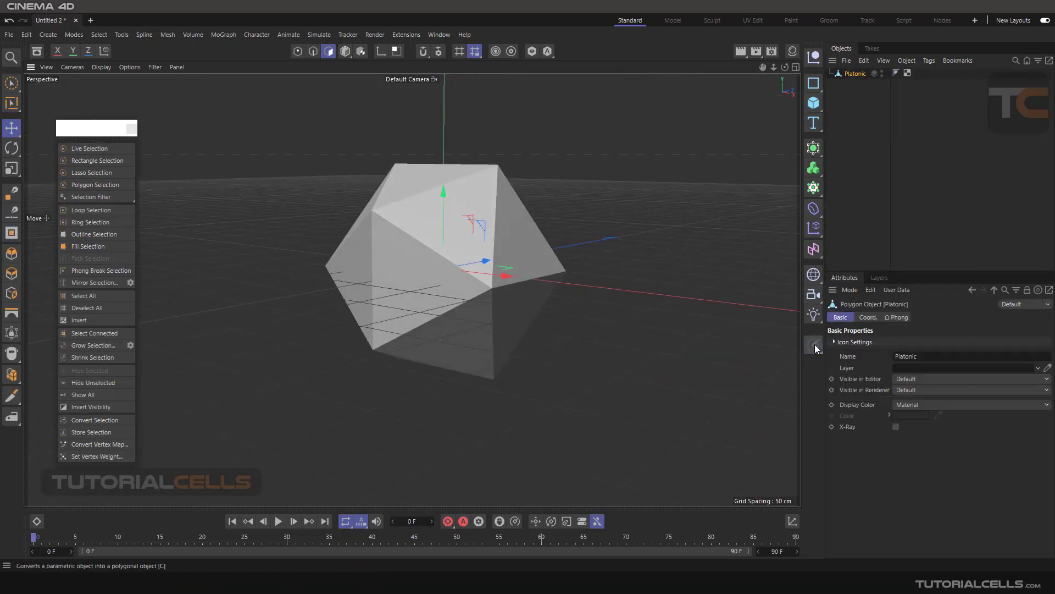
Step: Make the Platonic solid editable and switch through Point and Edge modes
{"action": "left_click", "coordinate": [312, 51]}
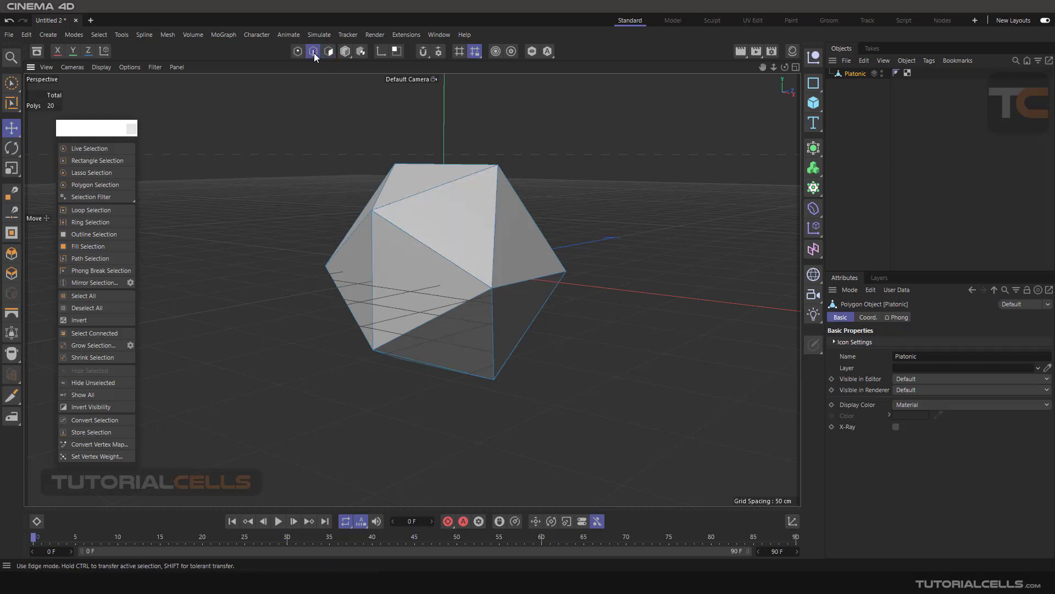
{"action": "left_click", "coordinate": [298, 52]}
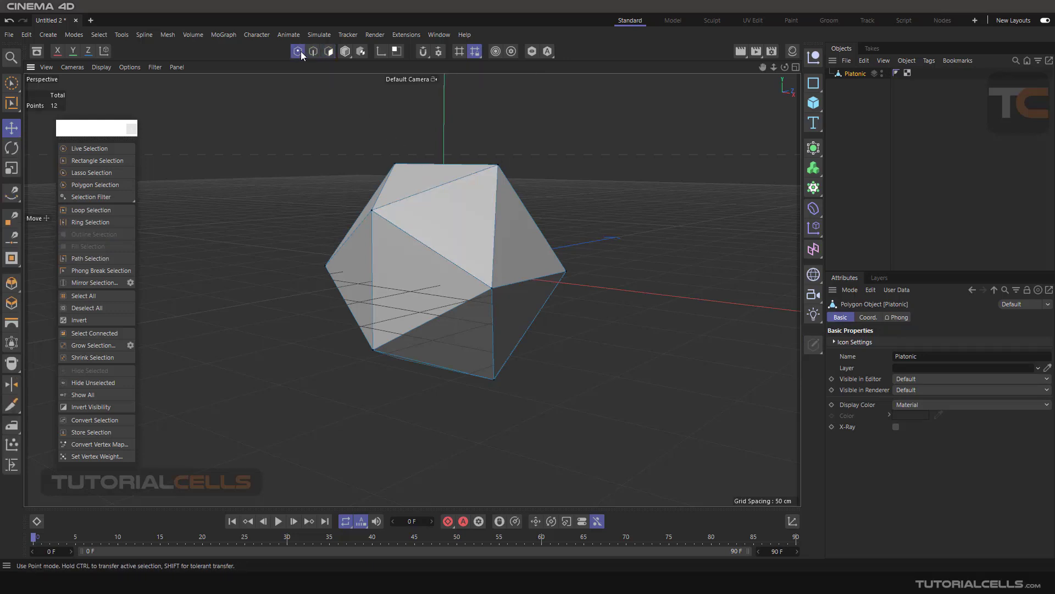
{"action": "left_click", "coordinate": [298, 51]}
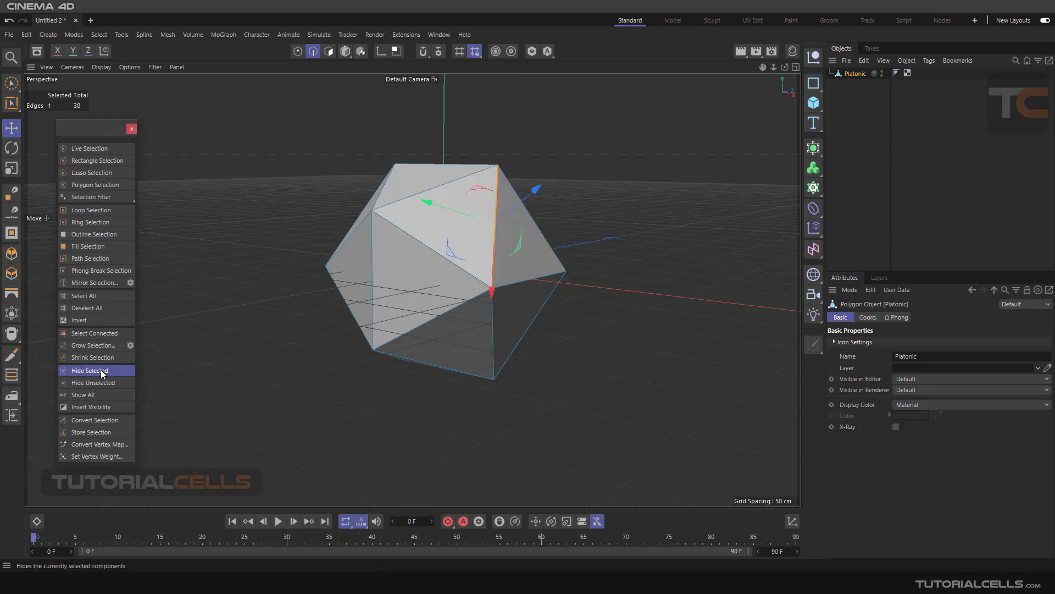
{"action": "mouse_move", "coordinate": [92, 393]}
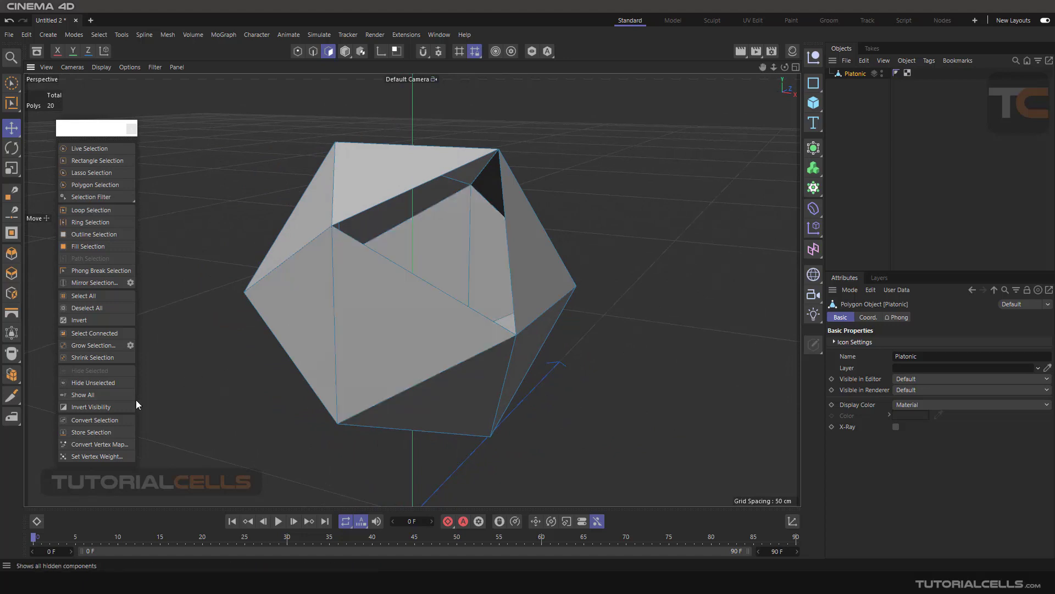
{"action": "mouse_move", "coordinate": [89, 407]}
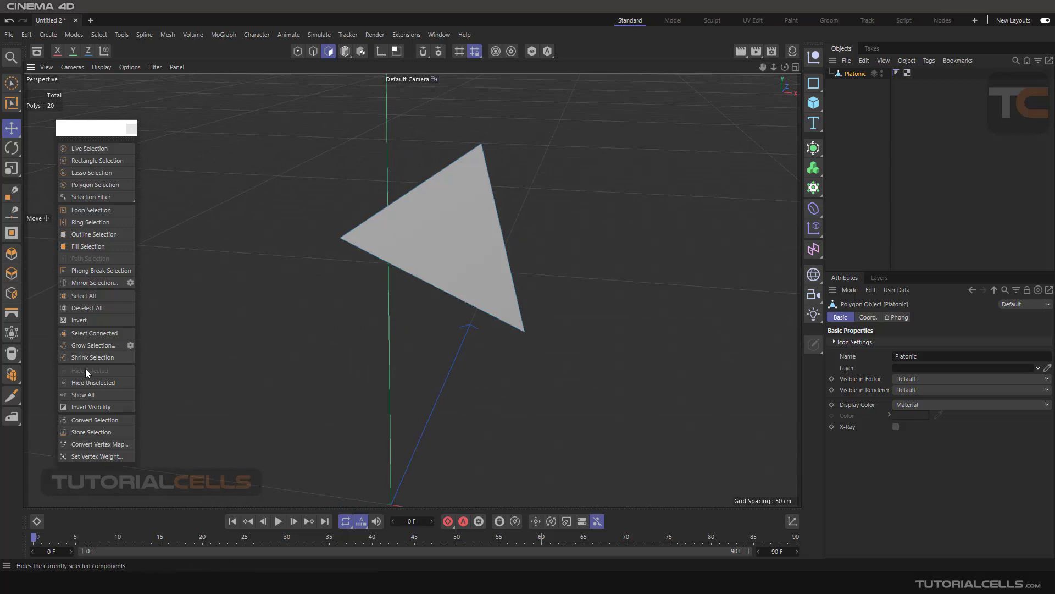
Step: Invert which faces are hidden, then Show All to restore every face of the solid
{"action": "left_click", "coordinate": [91, 407]}
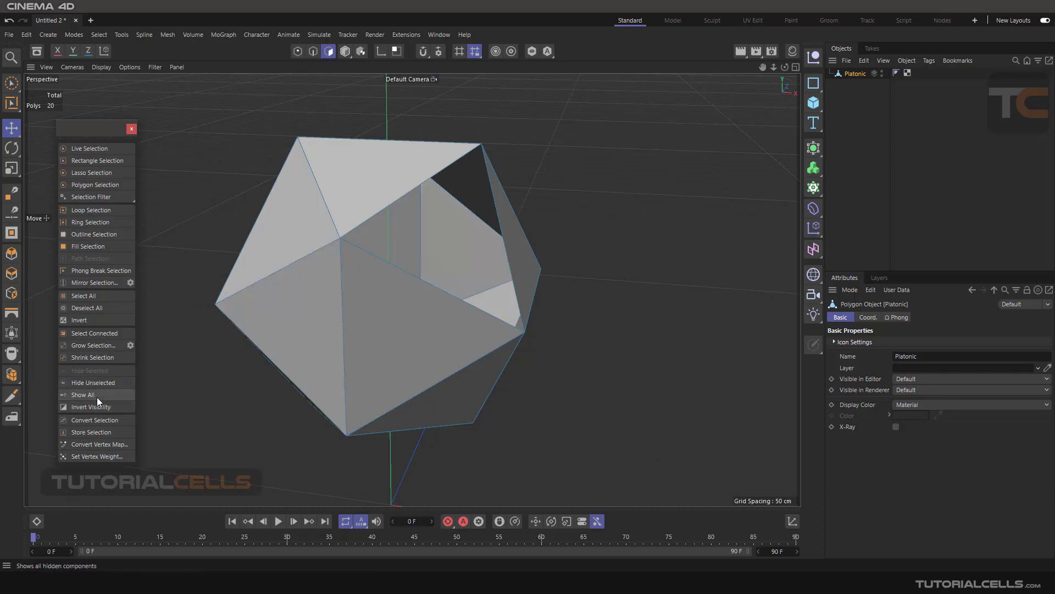
{"action": "left_click", "coordinate": [83, 394]}
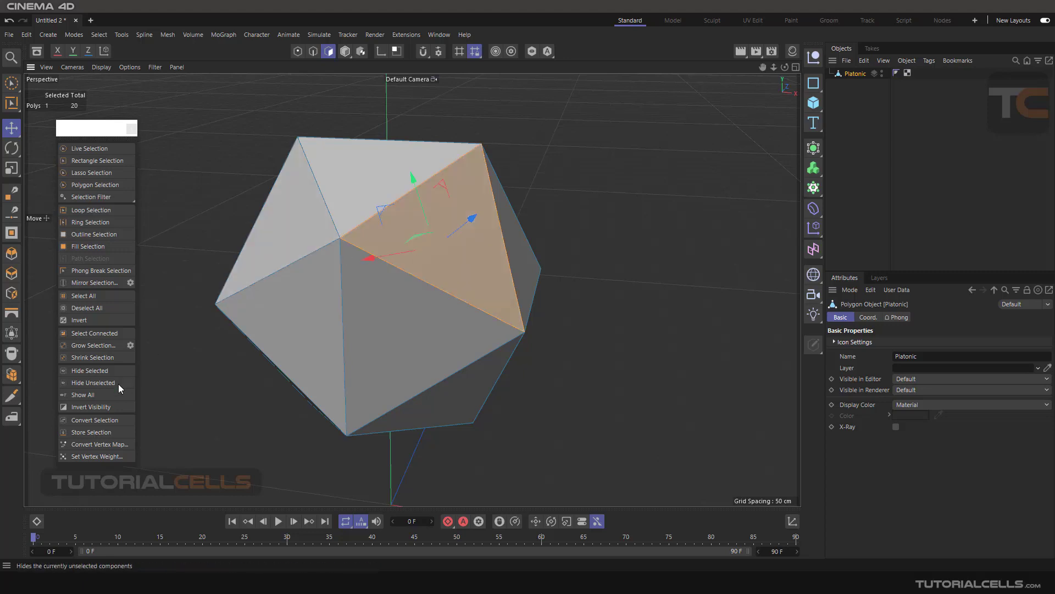
{"action": "mouse_move", "coordinate": [422, 271]}
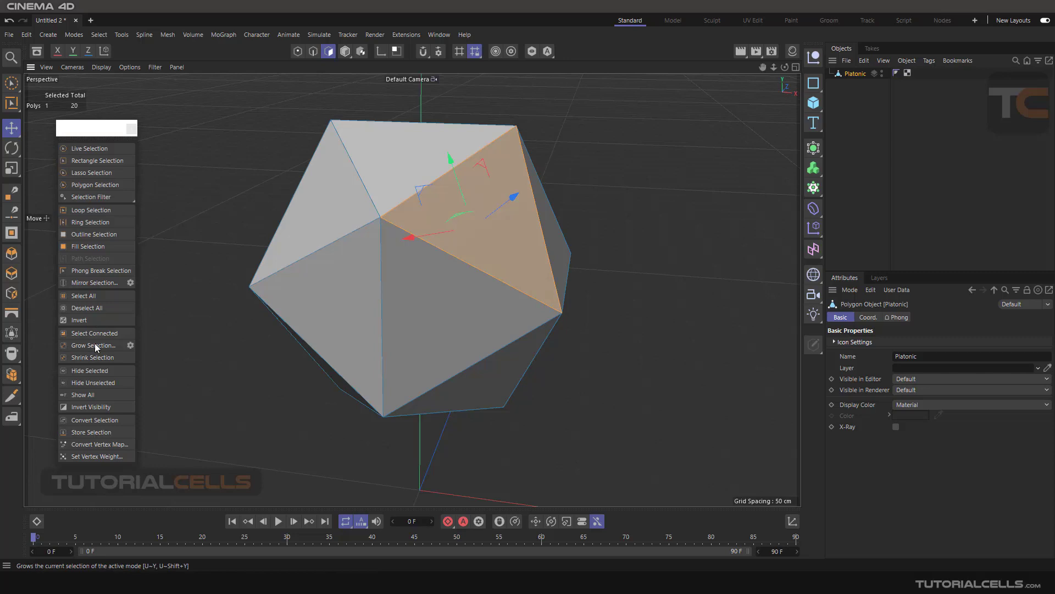
{"action": "mouse_move", "coordinate": [93, 405]}
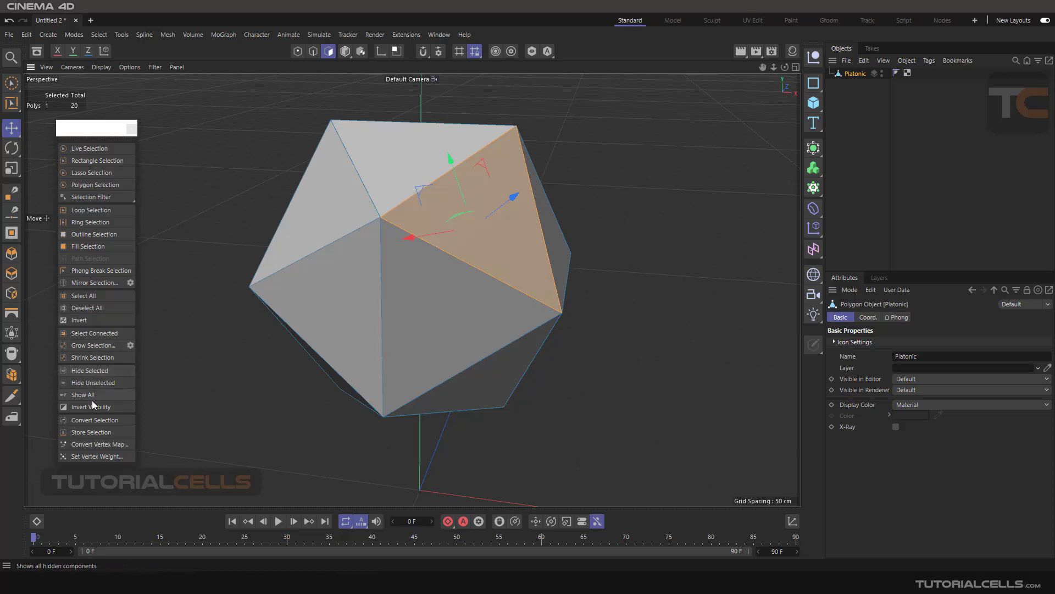
{"action": "mouse_move", "coordinate": [89, 406]}
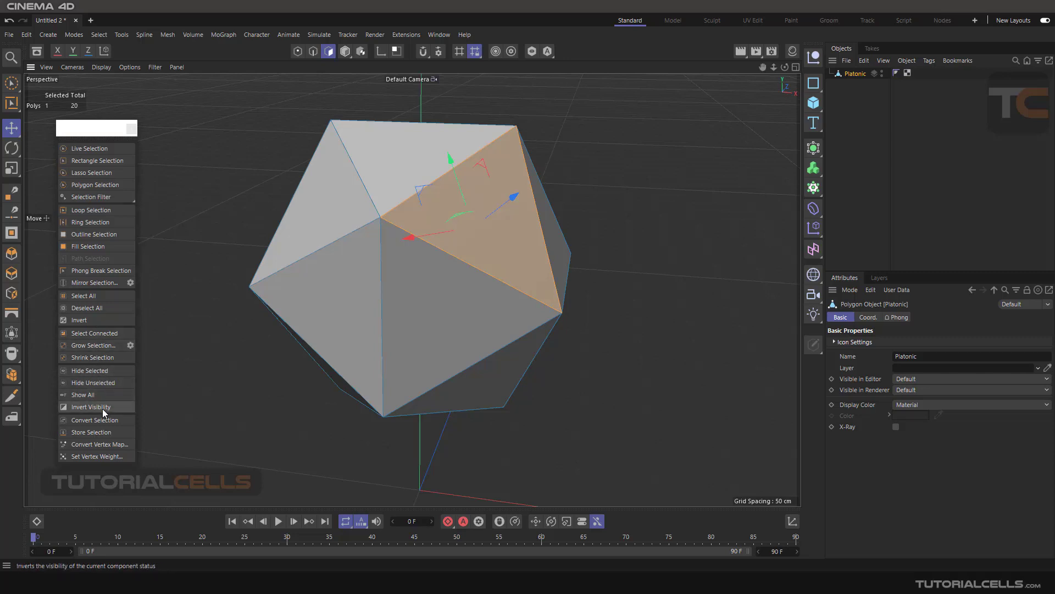
{"action": "mouse_move", "coordinate": [89, 371]}
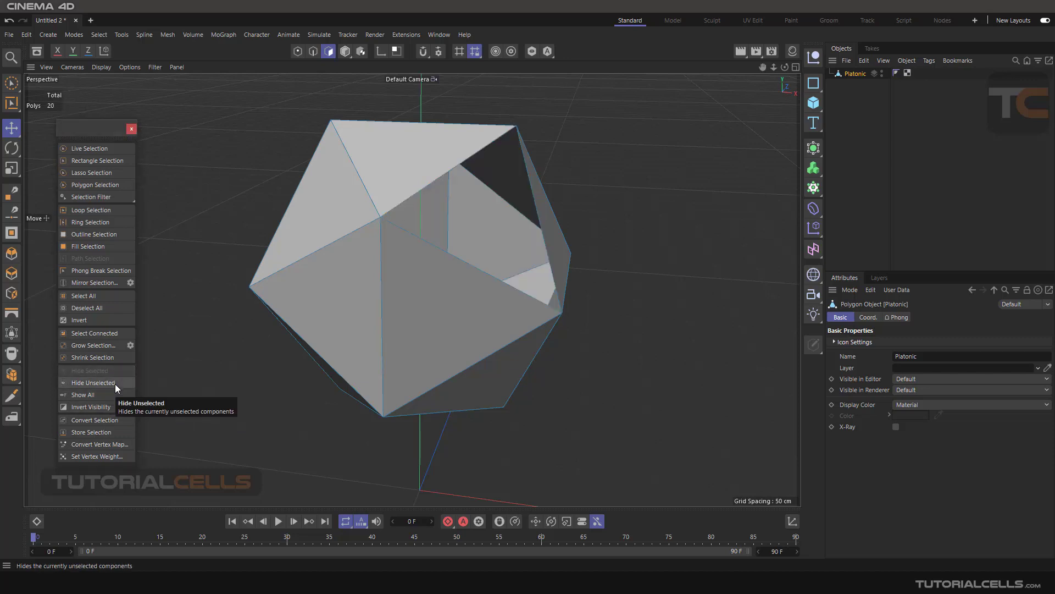
Step: Show All to bring back the hidden triangular face so the solid is whole
{"action": "left_click", "coordinate": [93, 382]}
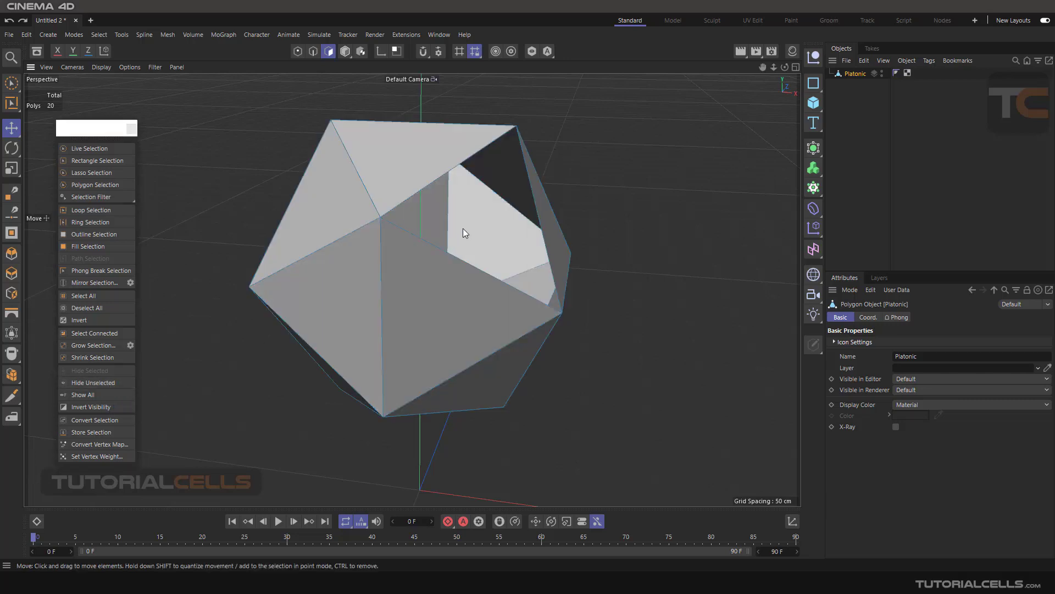
{"action": "mouse_move", "coordinate": [92, 383]}
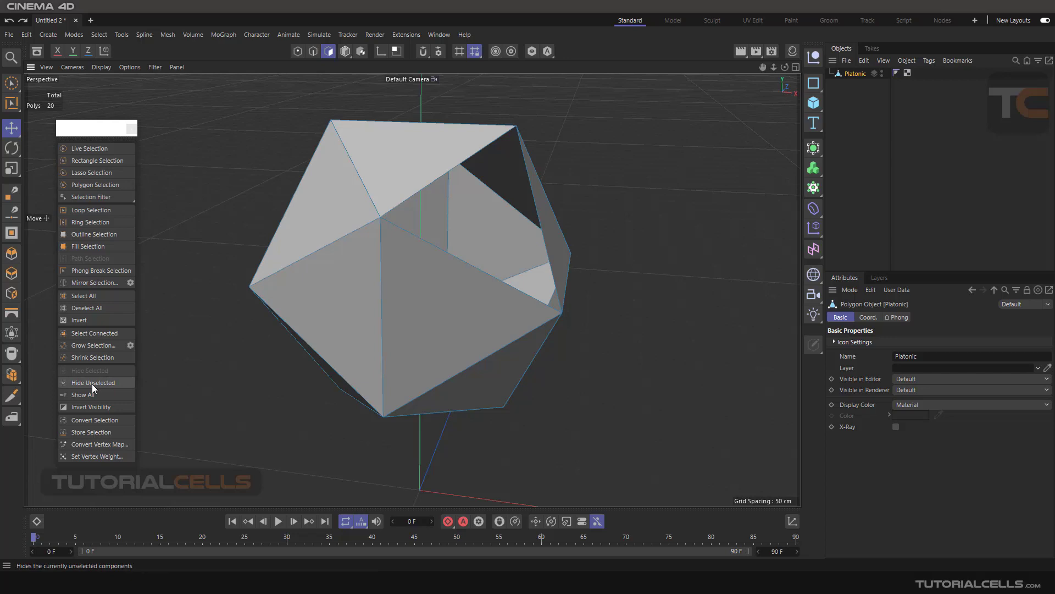
{"action": "mouse_move", "coordinate": [92, 382]}
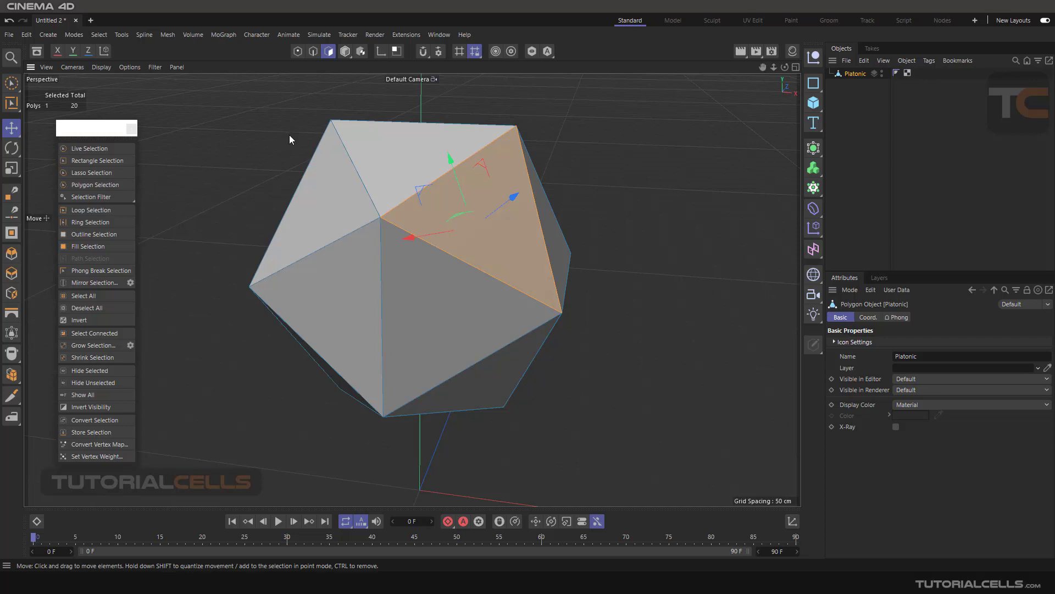
{"action": "mouse_move", "coordinate": [93, 382]}
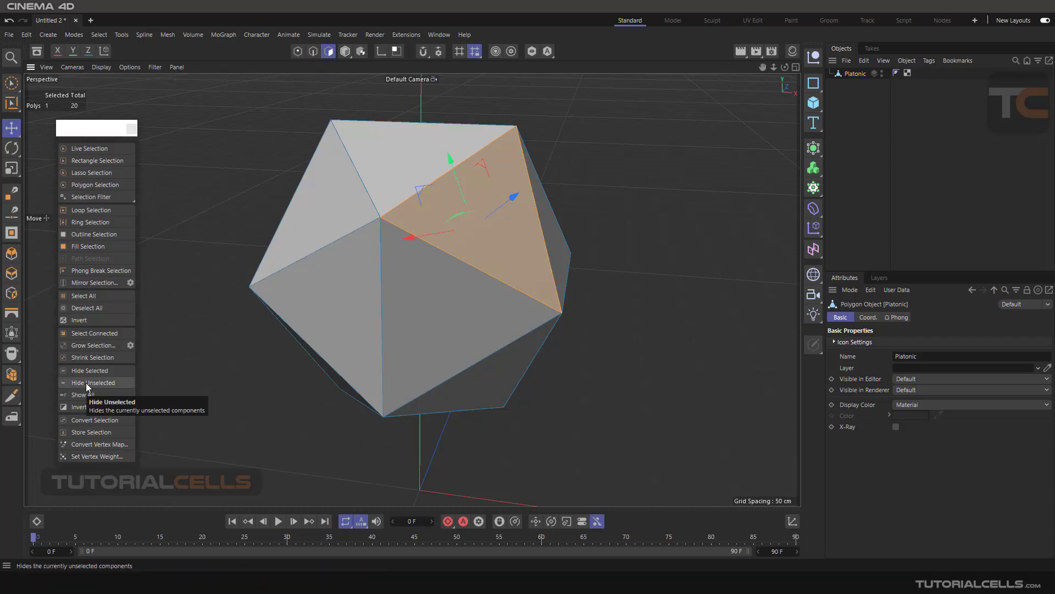
{"action": "left_click", "coordinate": [92, 382]}
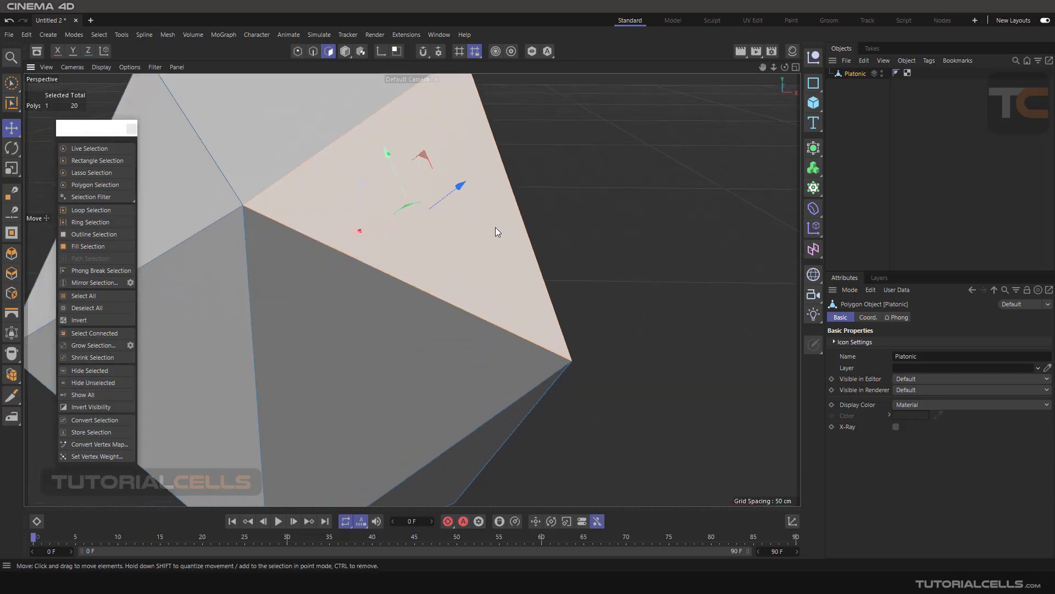
Step: Move the view in close to the lone visible triangular face and back out
{"action": "left_click_drag", "start_coordinate": [495, 232], "coordinate": [306, 166]}
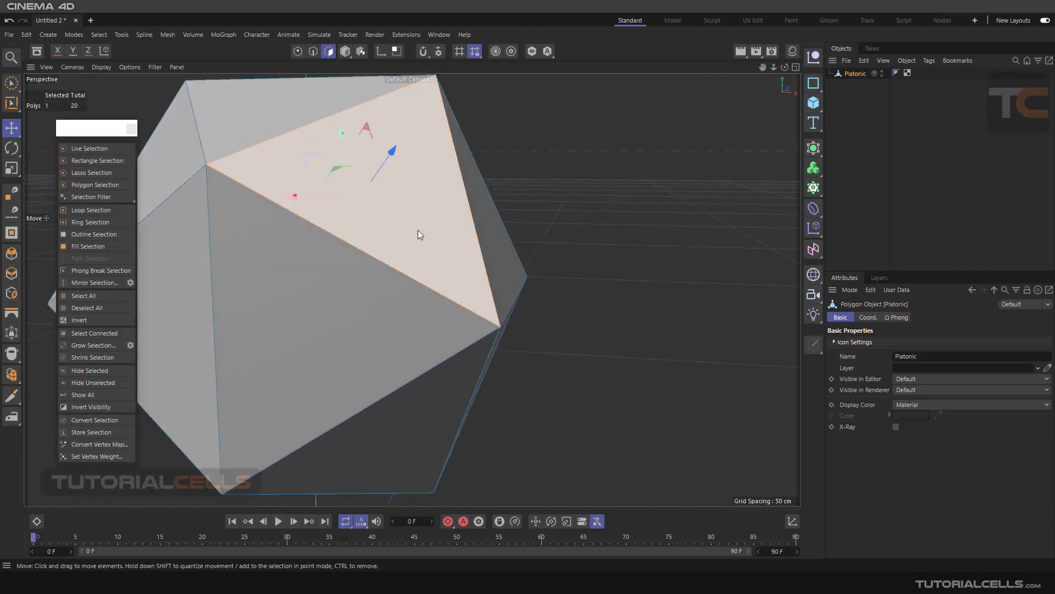
{"action": "left_click_drag", "start_coordinate": [419, 234], "coordinate": [478, 273]}
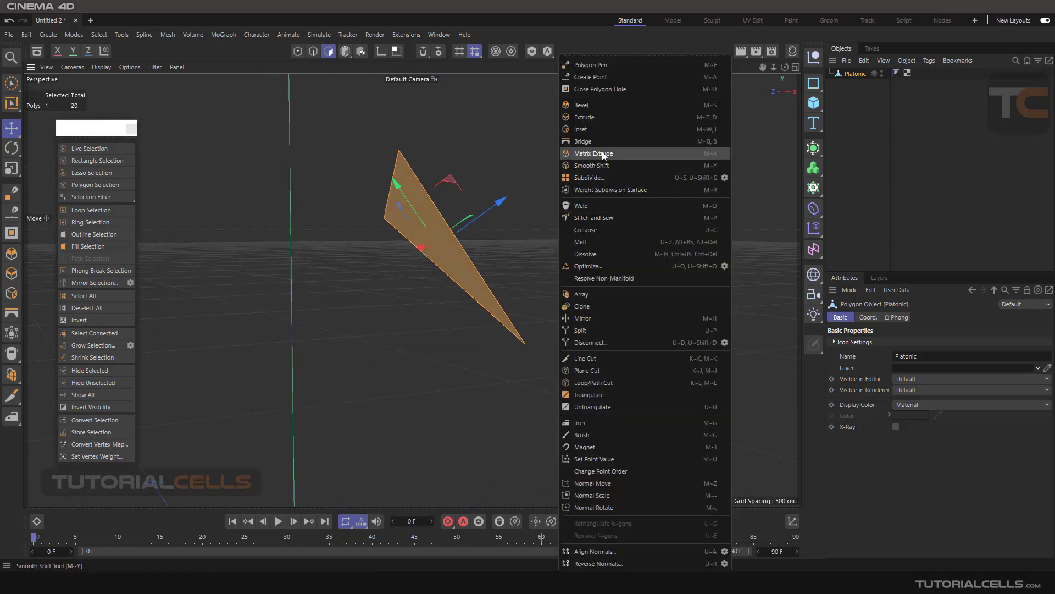
Step: Inset the selected triangular face by about 6.3 cm
{"action": "left_click", "coordinate": [579, 129]}
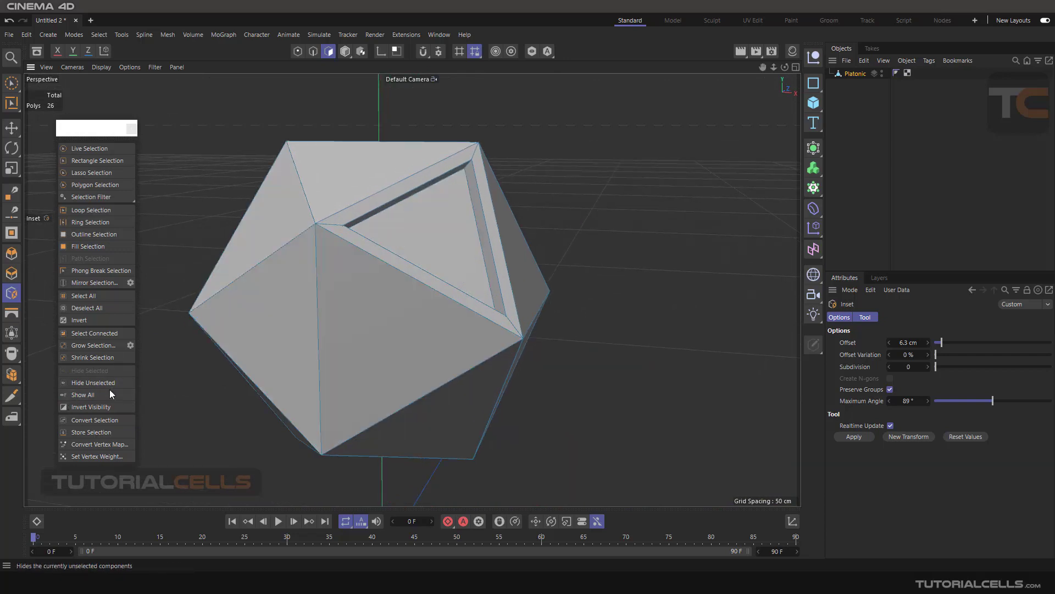
{"action": "mouse_move", "coordinate": [94, 382]}
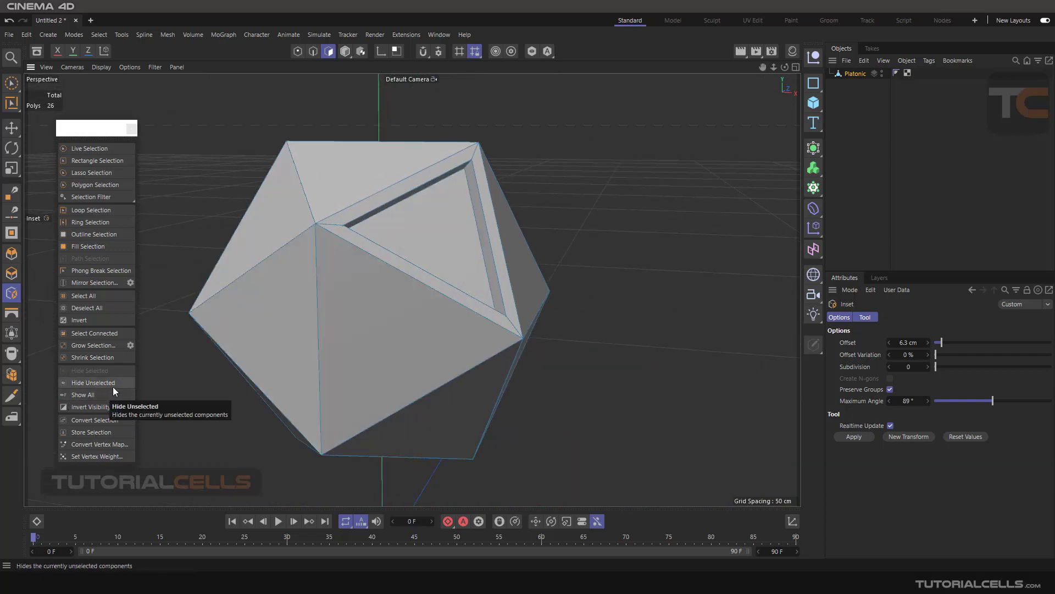